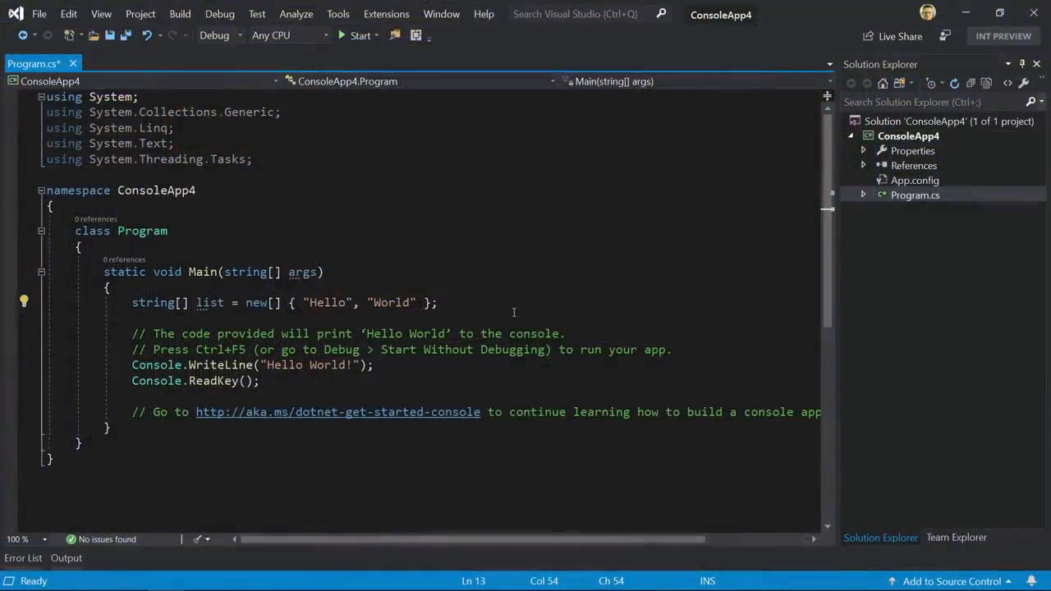
- Scroll the editor down to reach the lines above the Hello World output statement
{"action": "scroll", "scroll_direction": "down", "scroll_amount": 3}
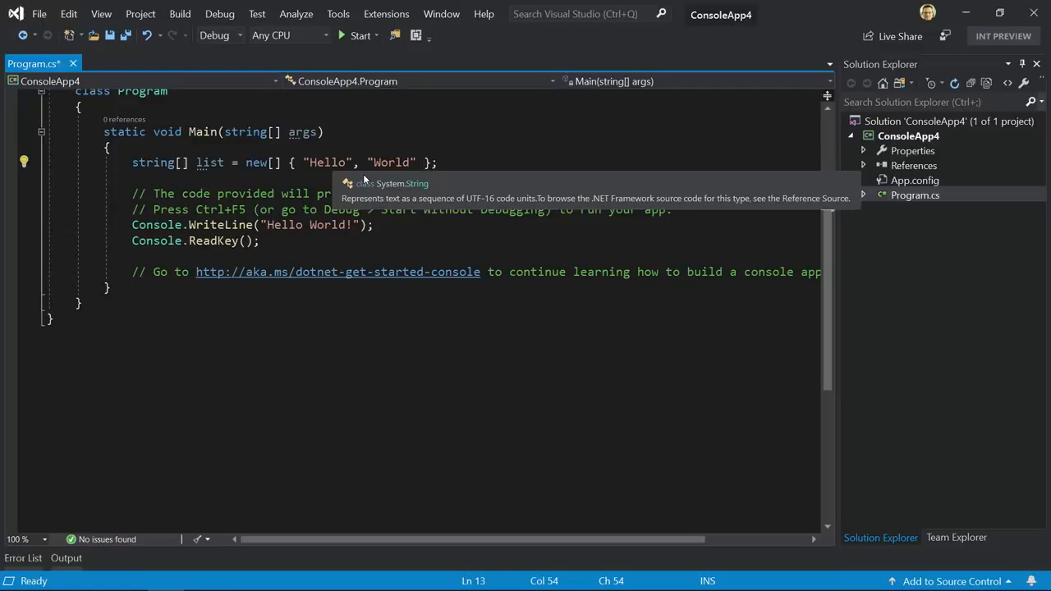
{"action": "mouse_move", "coordinate": [690, 222]}
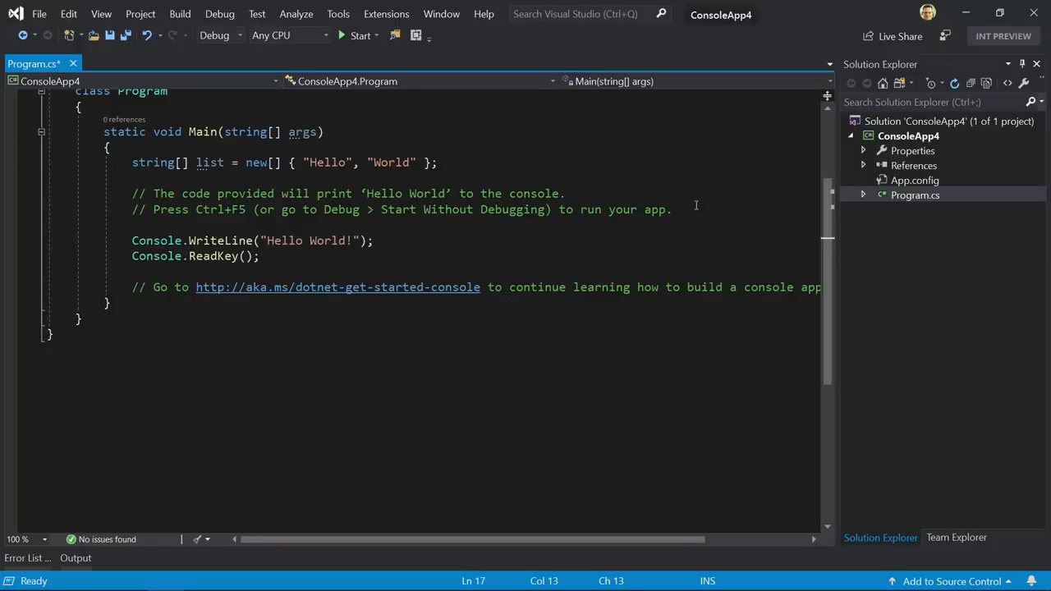
- Write if (list.Length > 0) above the output line and show the lightbulb's suggested fixes
{"action": "type", "text": "if (1)"}
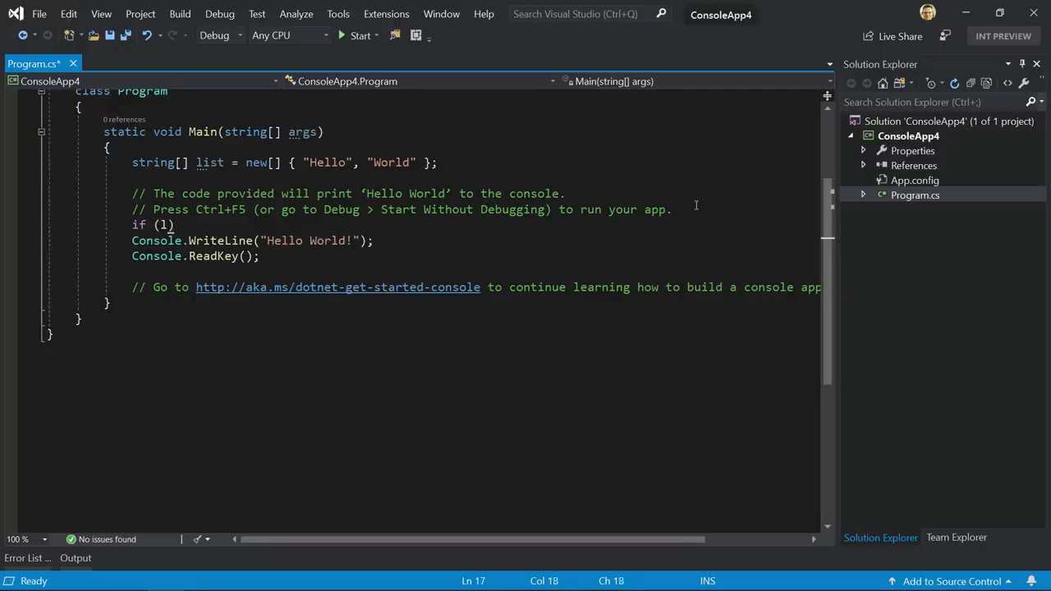
{"action": "type", "text": "list."}
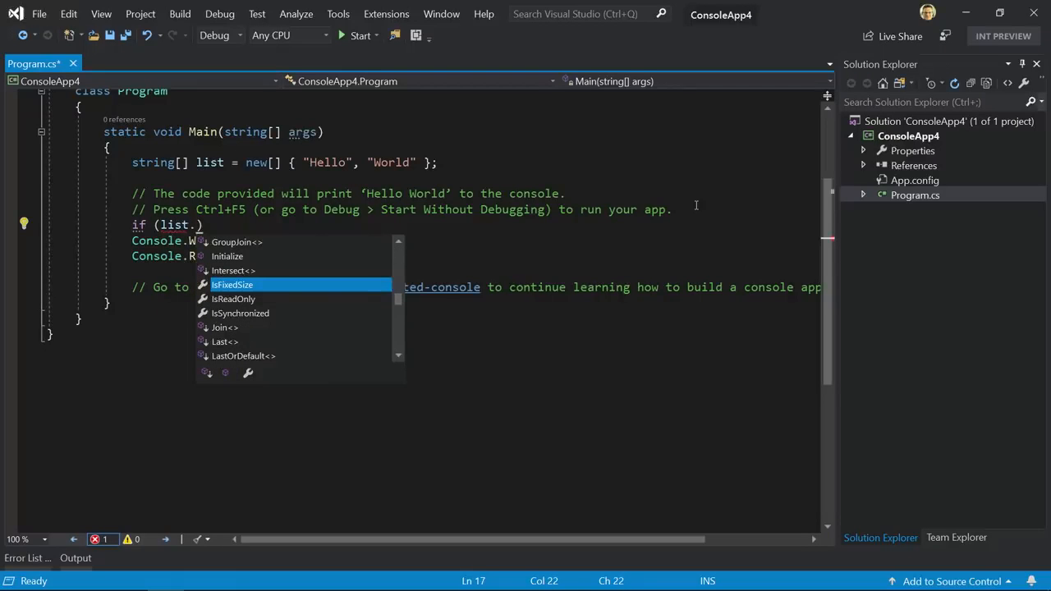
{"action": "type", "text": "len"}
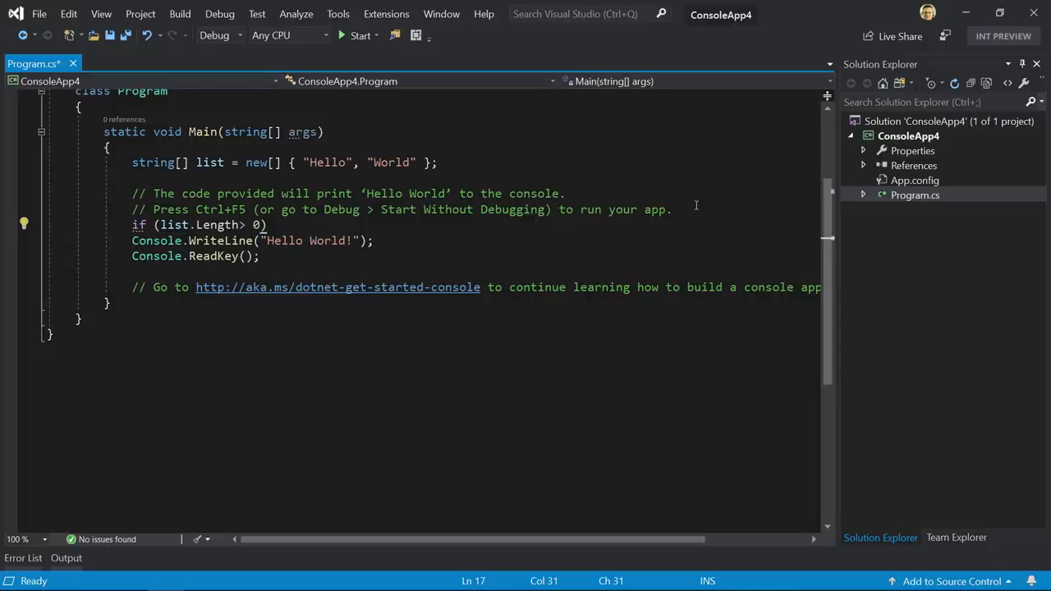
{"action": "left_click", "coordinate": [23, 224]}
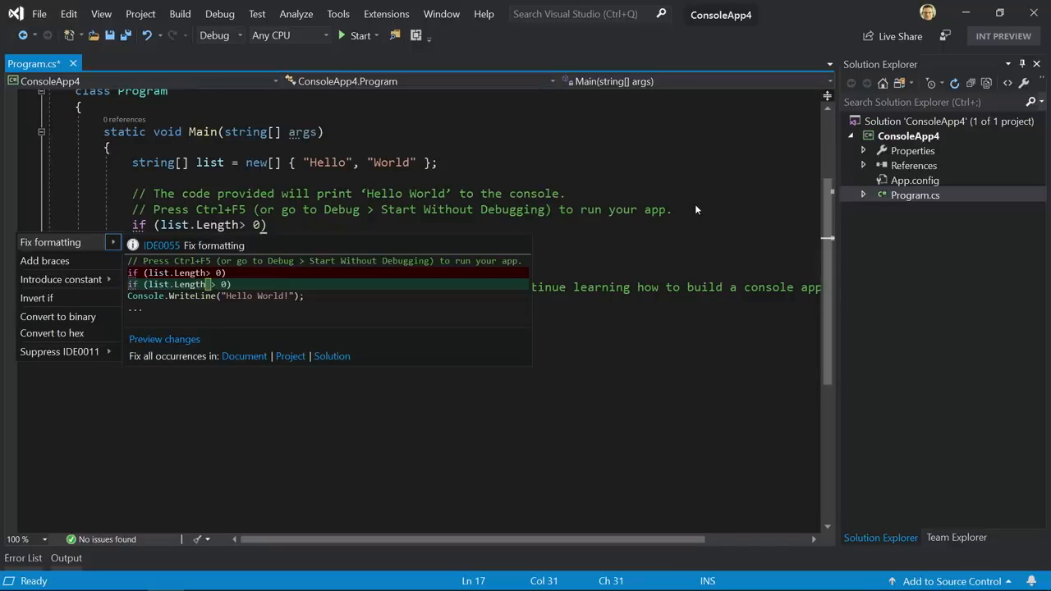
{"action": "mouse_move", "coordinate": [44, 259]}
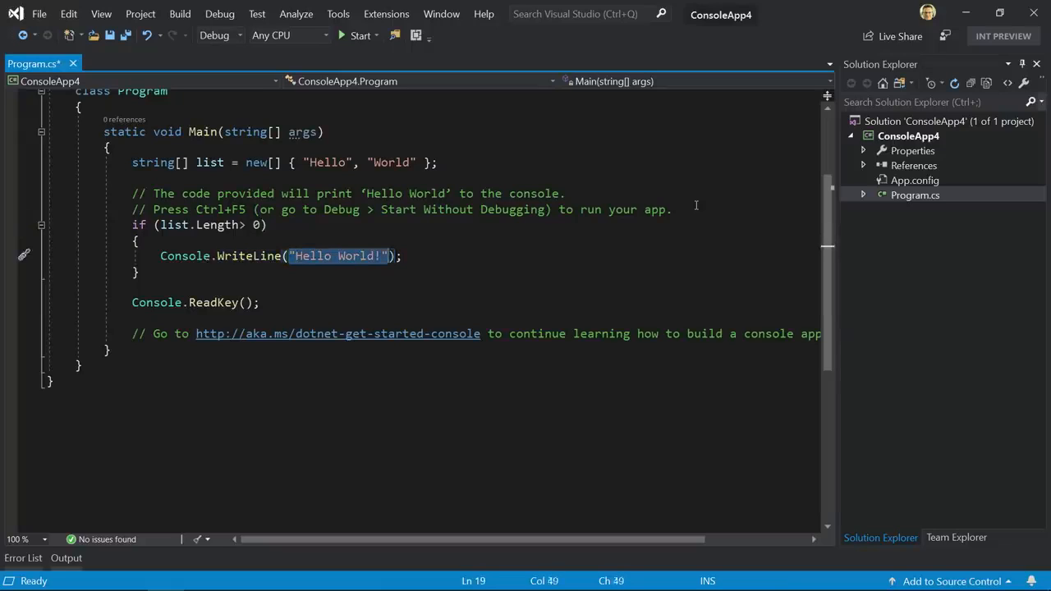
- Replace "Hello World!" with string.Join(" ", list), then delete the list argument again
{"action": "type", "text": "string.Join"}
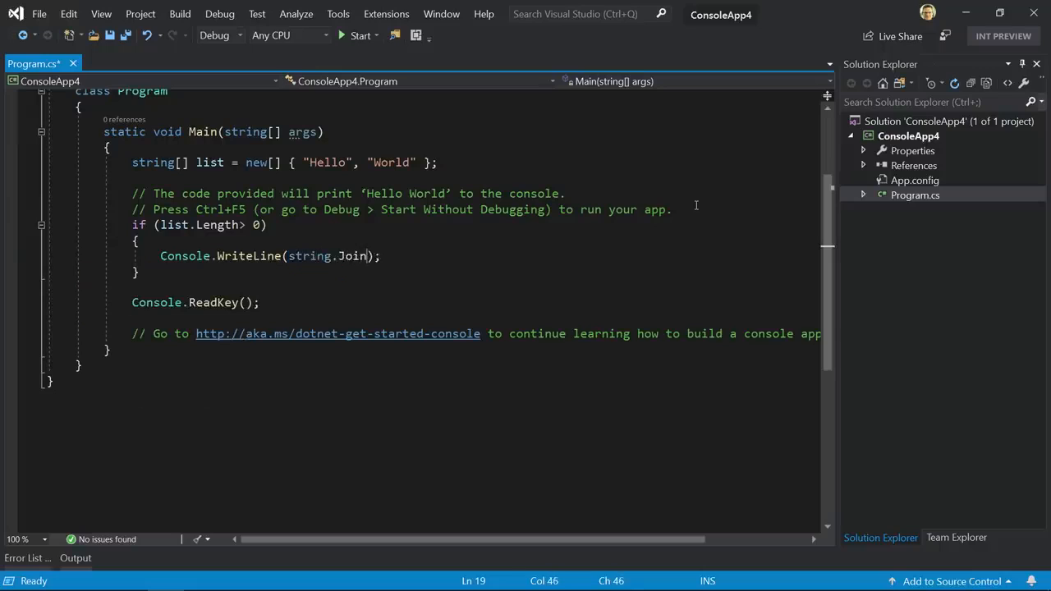
{"action": "type", "text": "\" \""}
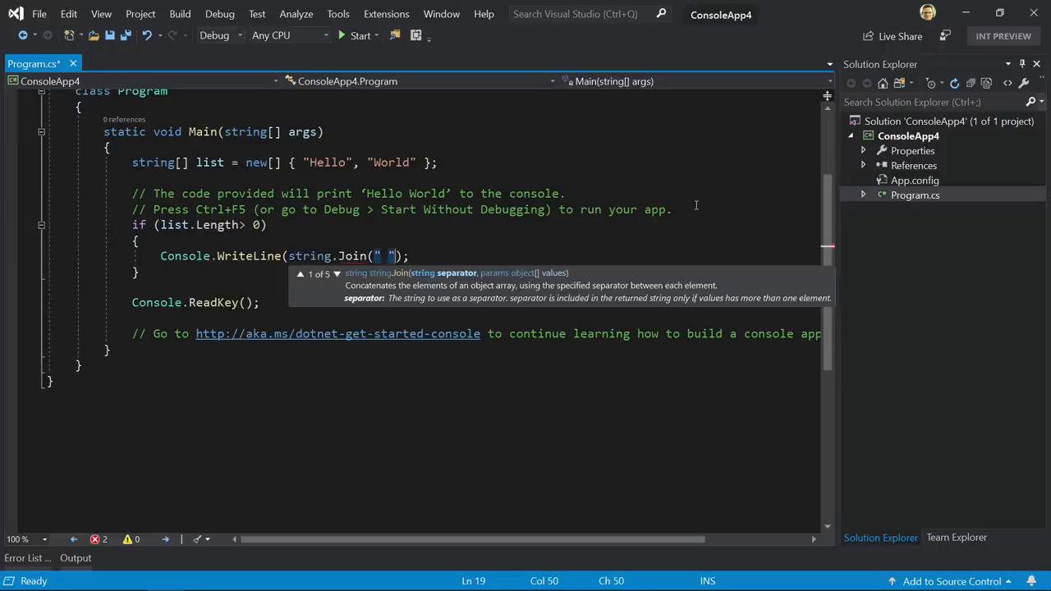
{"action": "type", "text": ","}
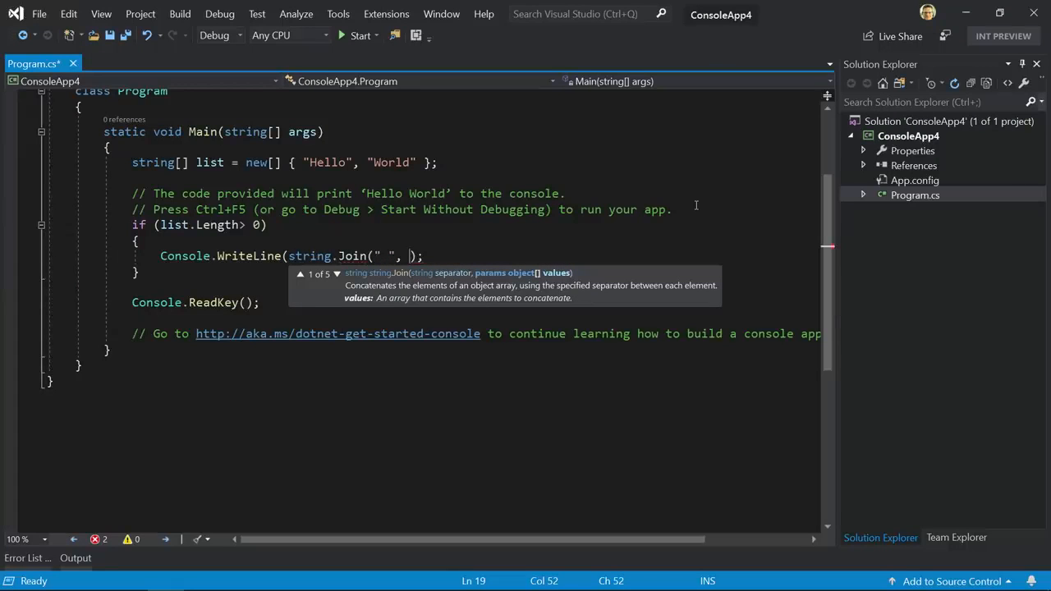
{"action": "type", "text": "list"}
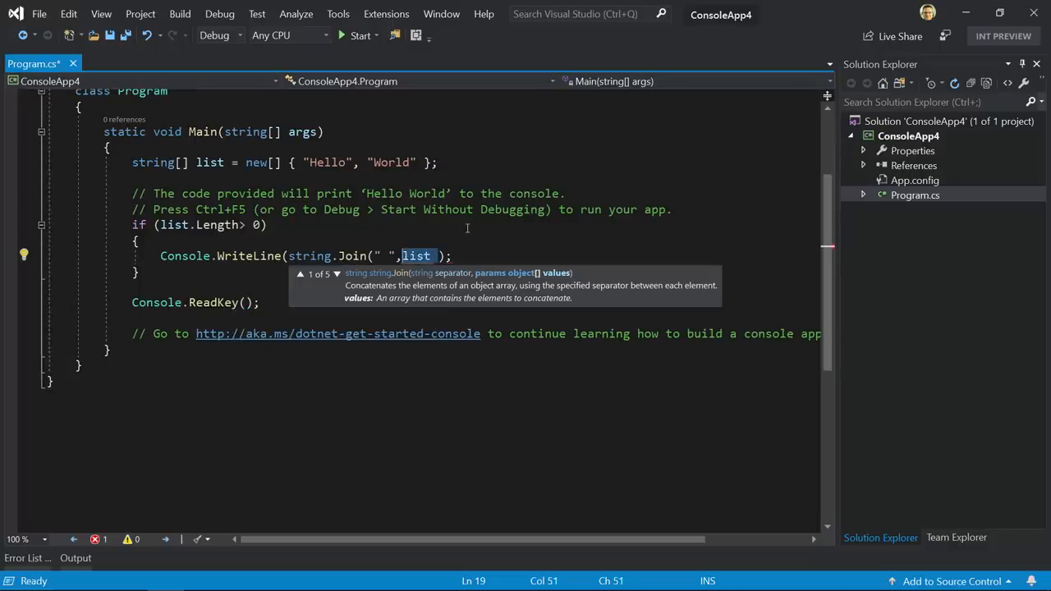
{"action": "key", "text": "Delete"}
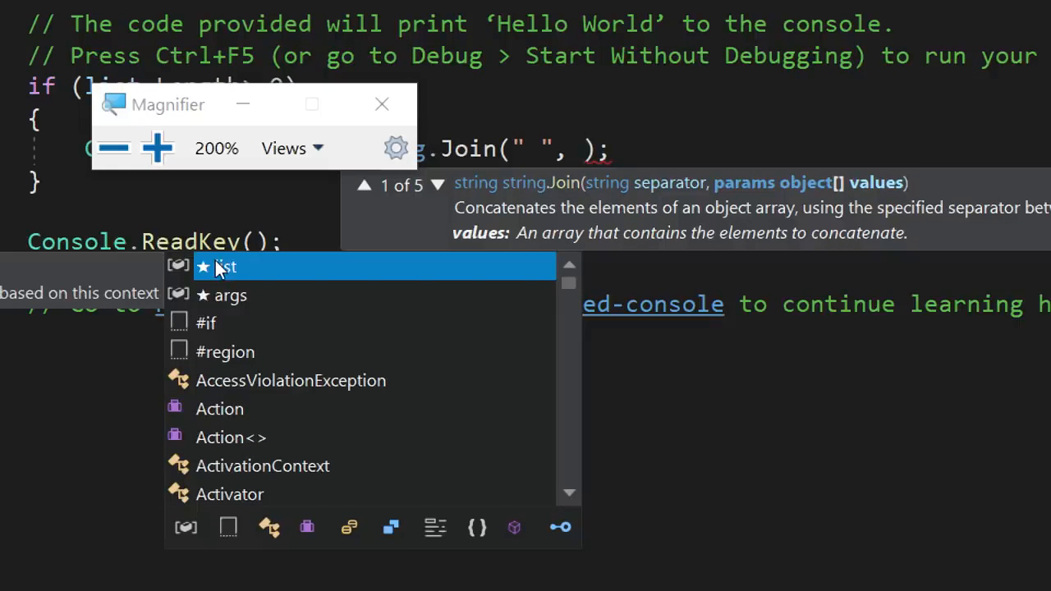
- Show IntelliCode completions for the empty values argument, with ★ list and ★ args first
{"action": "left_click", "coordinate": [381, 105]}
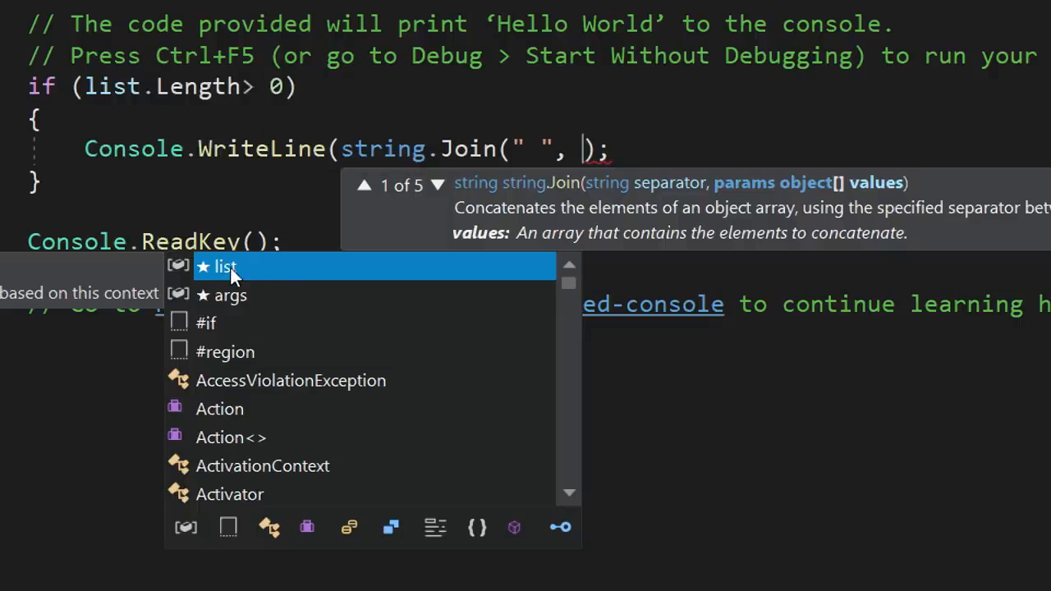
{"action": "mouse_move", "coordinate": [240, 302]}
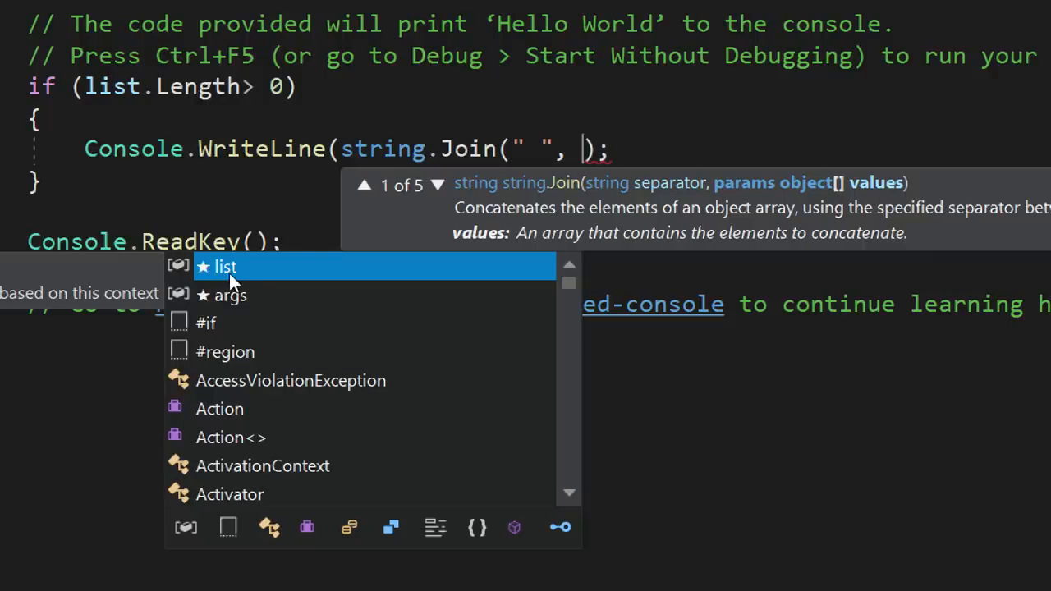
{"action": "mouse_move", "coordinate": [250, 304]}
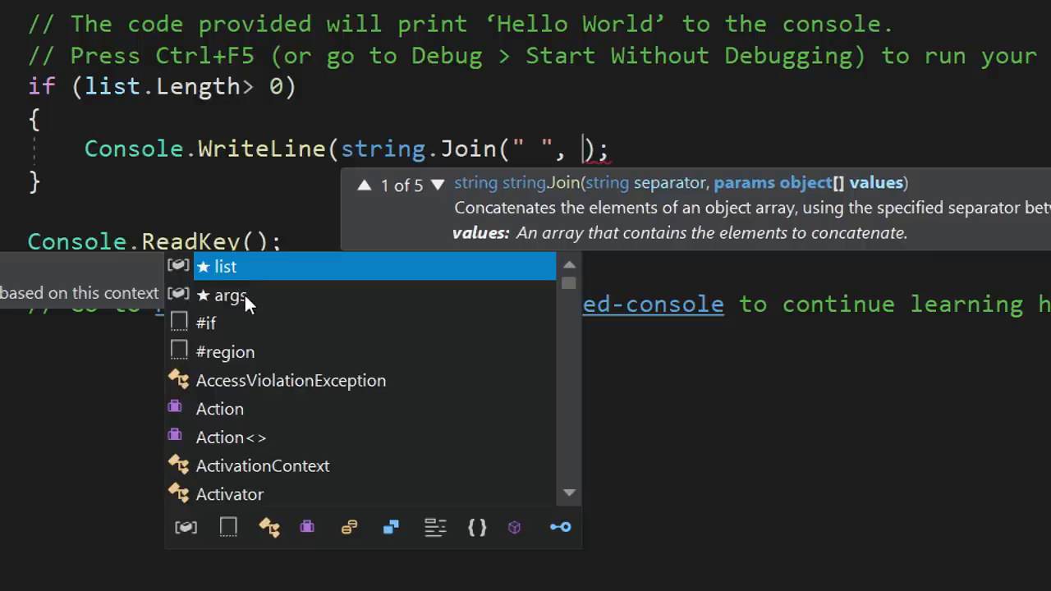